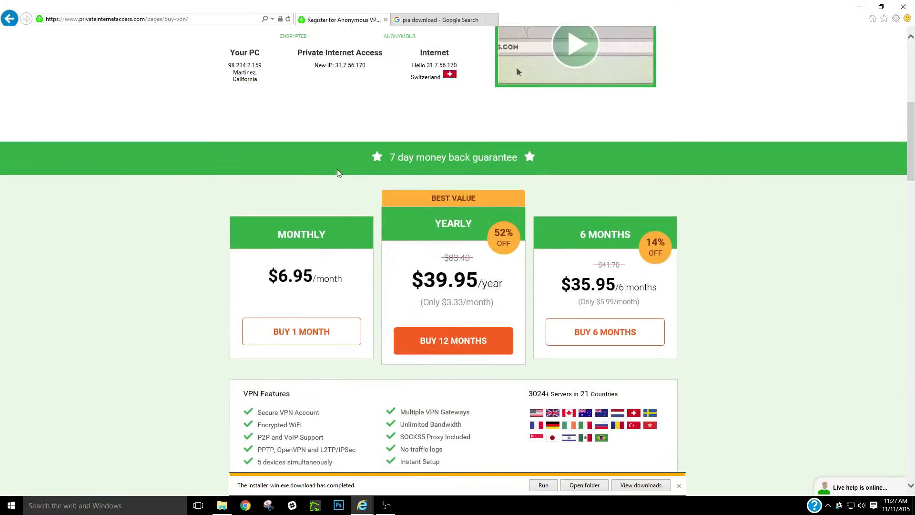
Scroll through the current page to review its contents
{"action": "scroll", "scroll_direction": "down", "scroll_amount": 3}
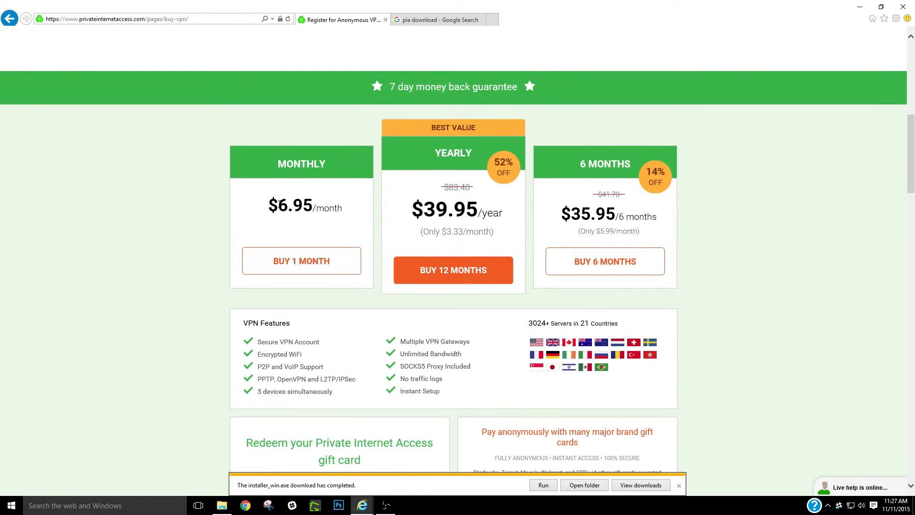
{"action": "scroll", "scroll_direction": "down", "scroll_amount": 3}
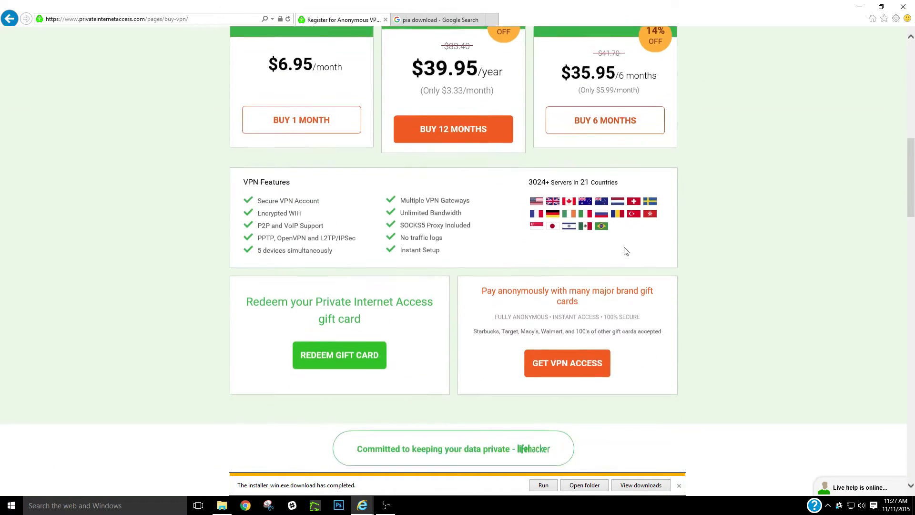
{"action": "scroll", "scroll_direction": "up", "scroll_amount": 3}
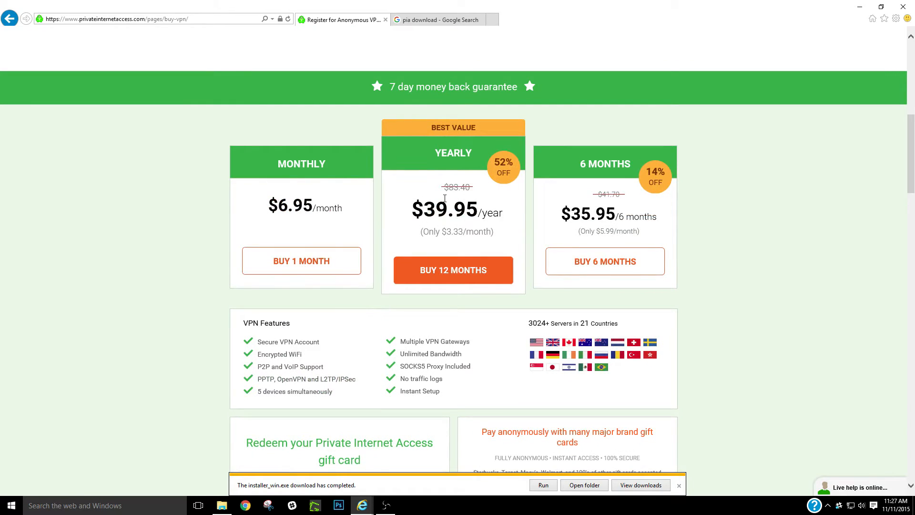
{"action": "scroll", "scroll_direction": "up", "scroll_amount": 3}
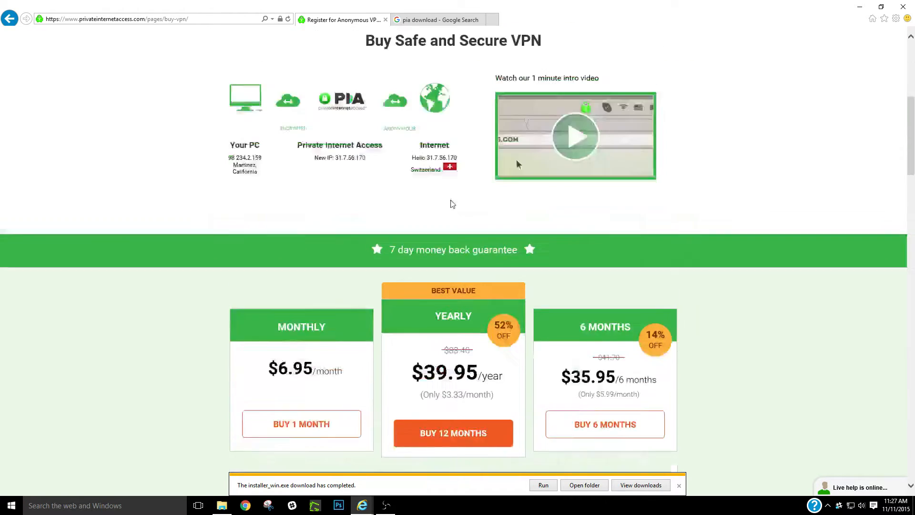
{"action": "scroll", "scroll_direction": "down", "scroll_amount": 3}
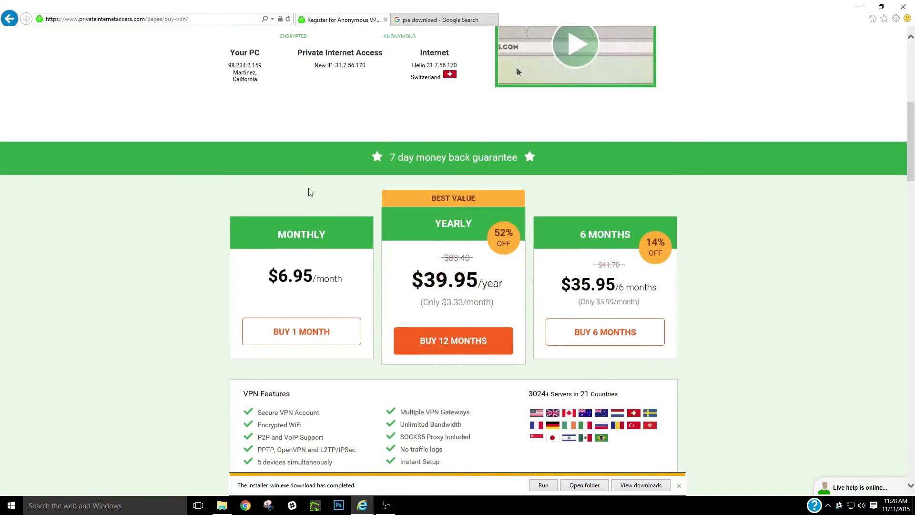
{"action": "scroll", "scroll_direction": "up", "scroll_amount": 3}
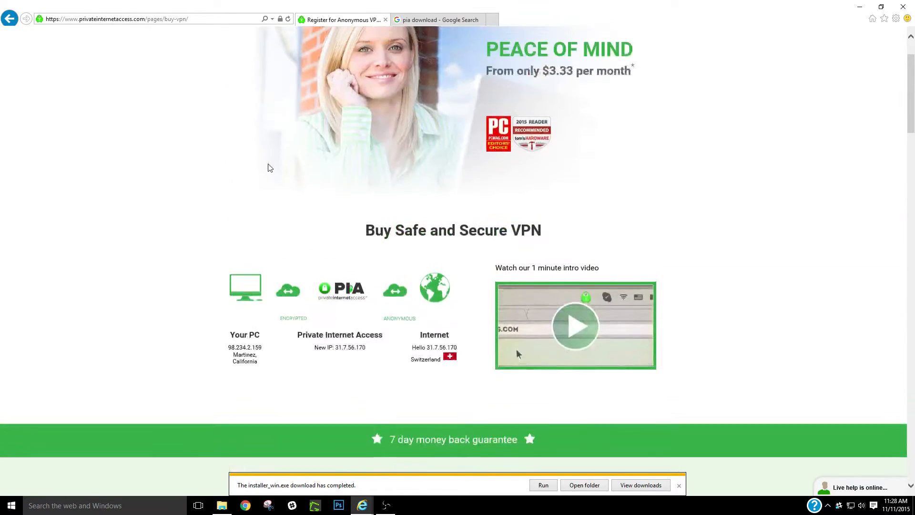
{"action": "scroll", "scroll_direction": "up", "scroll_amount": 3}
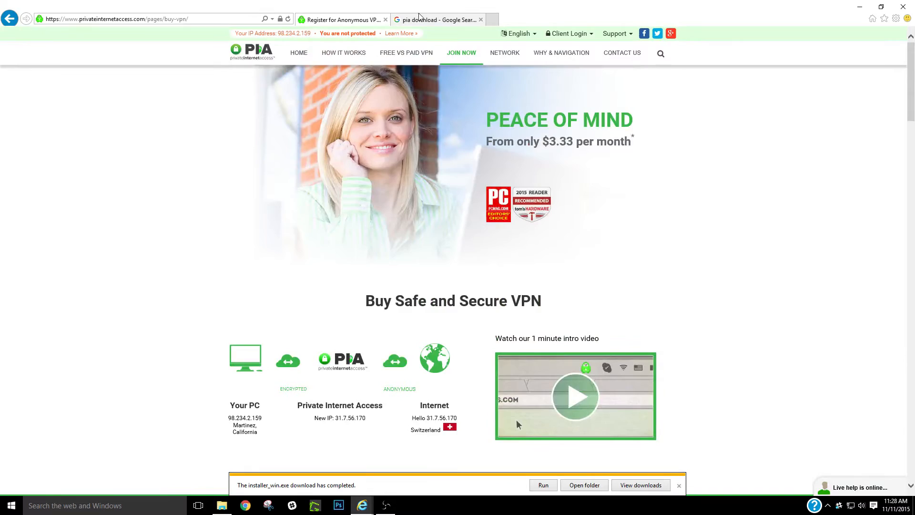
From the 'pia download' Google results, open the PIA Client Support Area download page
{"action": "left_click", "coordinate": [437, 19]}
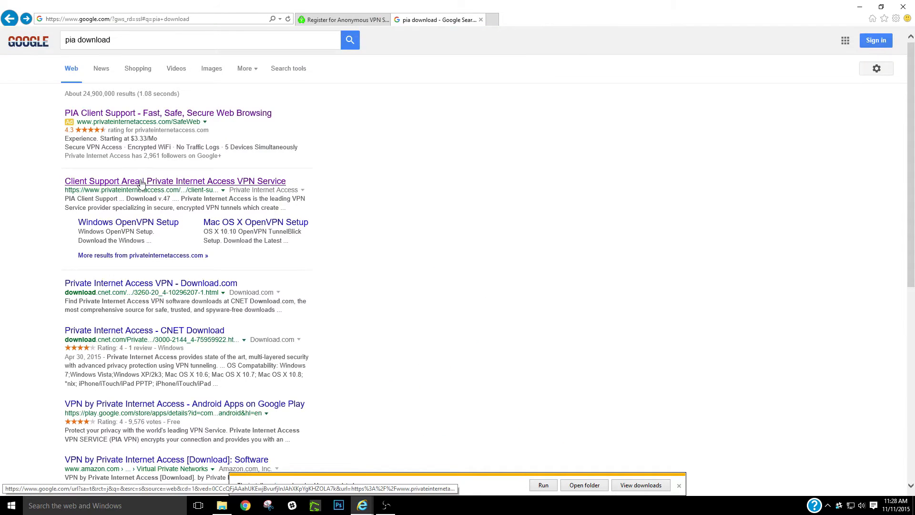
{"action": "left_click", "coordinate": [174, 182]}
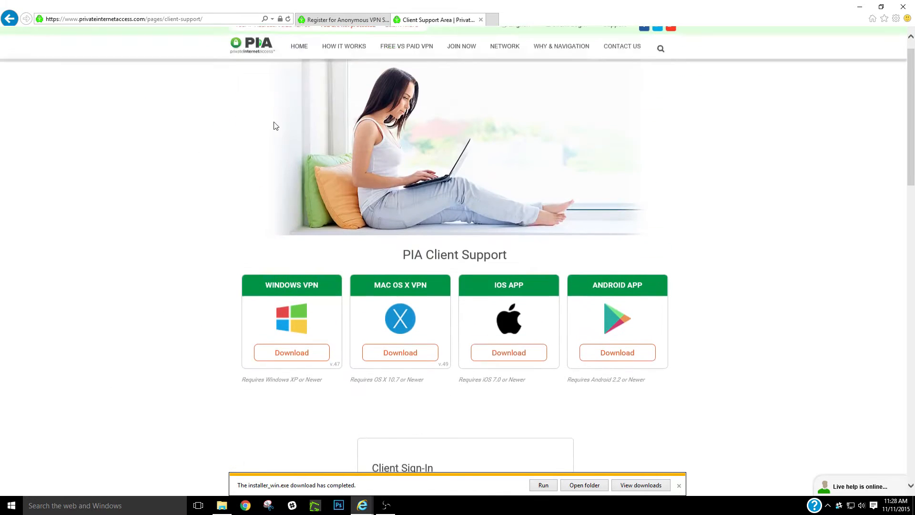
{"action": "scroll", "scroll_direction": "down", "scroll_amount": 3}
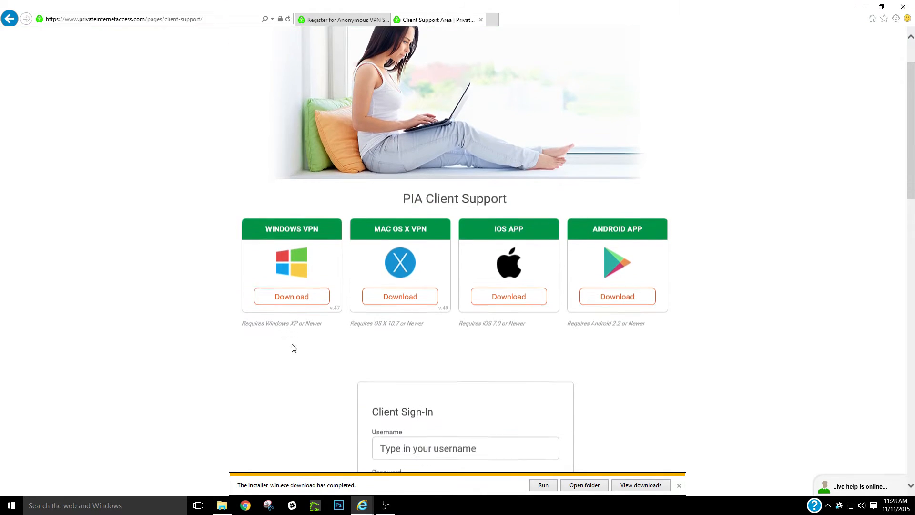
{"action": "scroll", "scroll_direction": "up", "scroll_amount": 3}
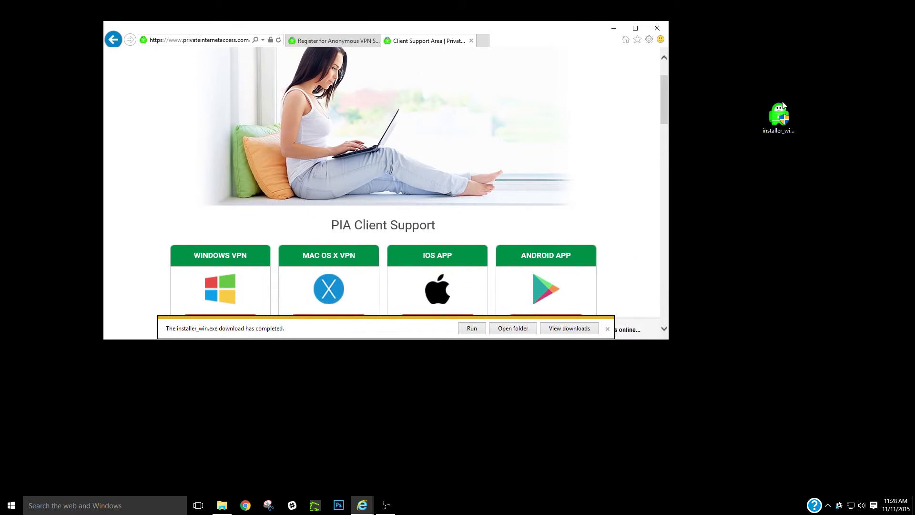
Run installer_win.exe from the desktop as administrator and let the PIA installation complete
{"action": "right_click", "coordinate": [779, 111]}
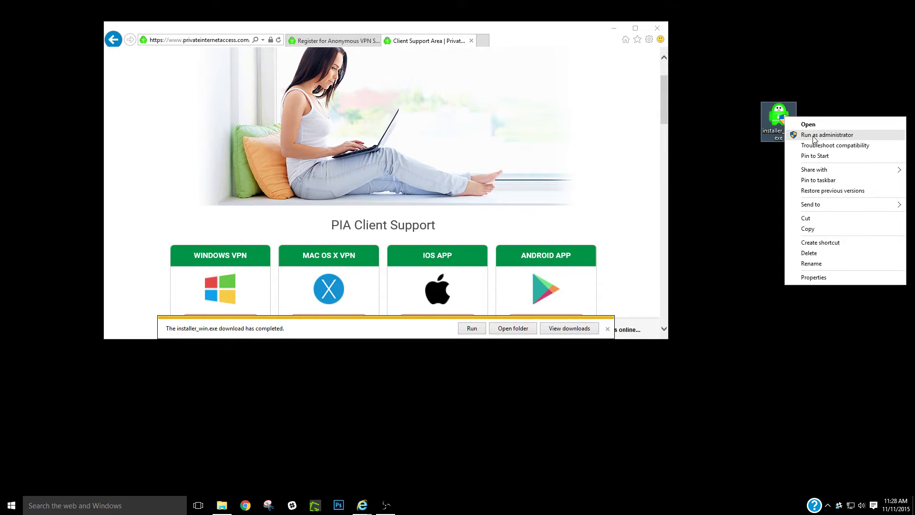
{"action": "left_click", "coordinate": [827, 134]}
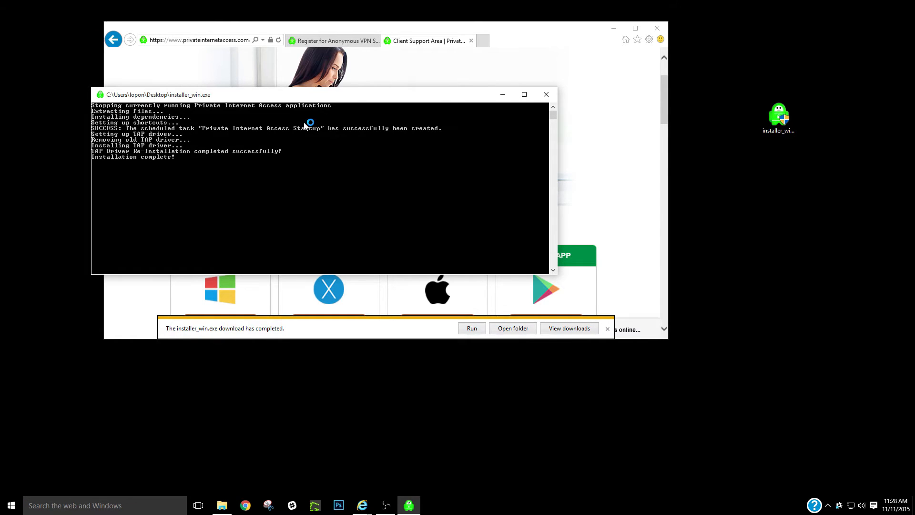
{"action": "mouse_move", "coordinate": [412, 143]}
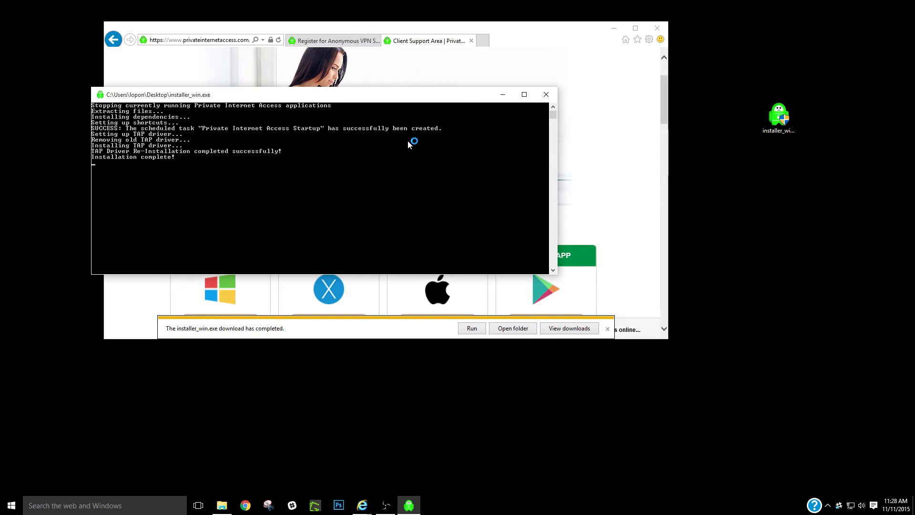
{"action": "left_click", "coordinate": [545, 94]}
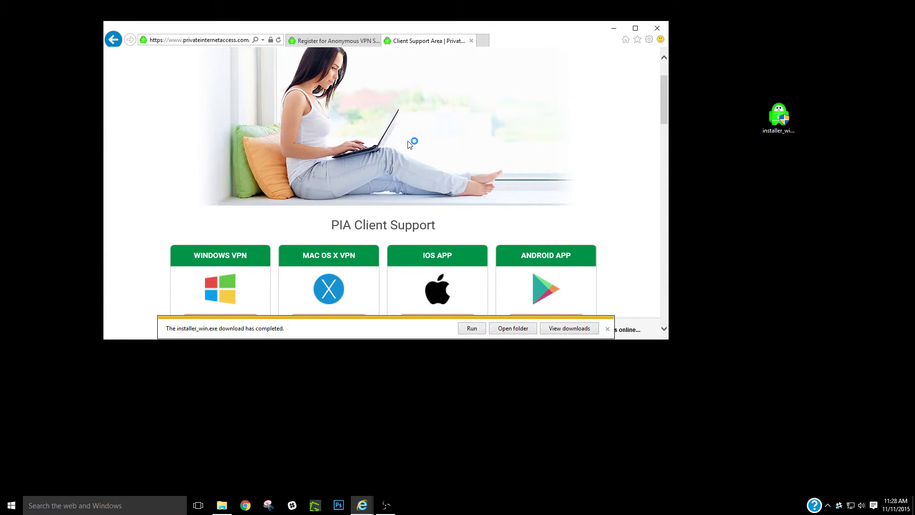
{"action": "left_click", "coordinate": [470, 328]}
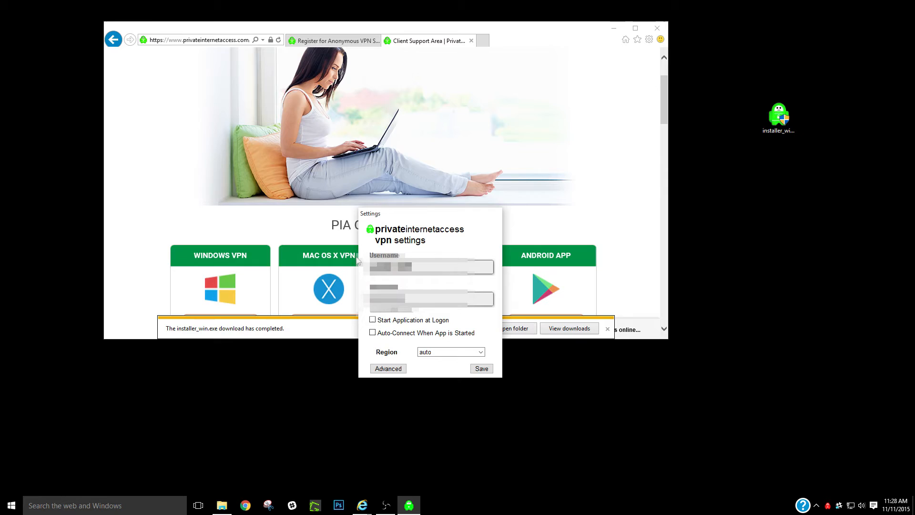
{"action": "mouse_move", "coordinate": [359, 324]}
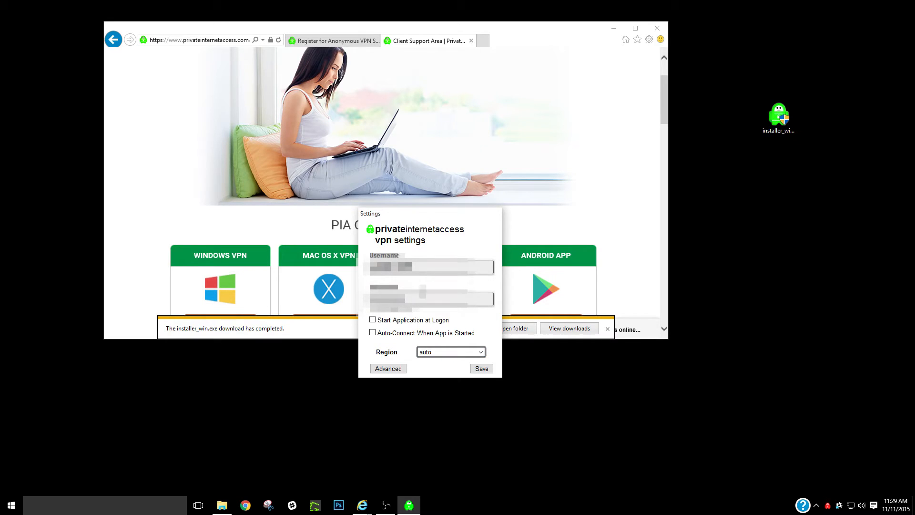
{"action": "mouse_move", "coordinate": [482, 336]}
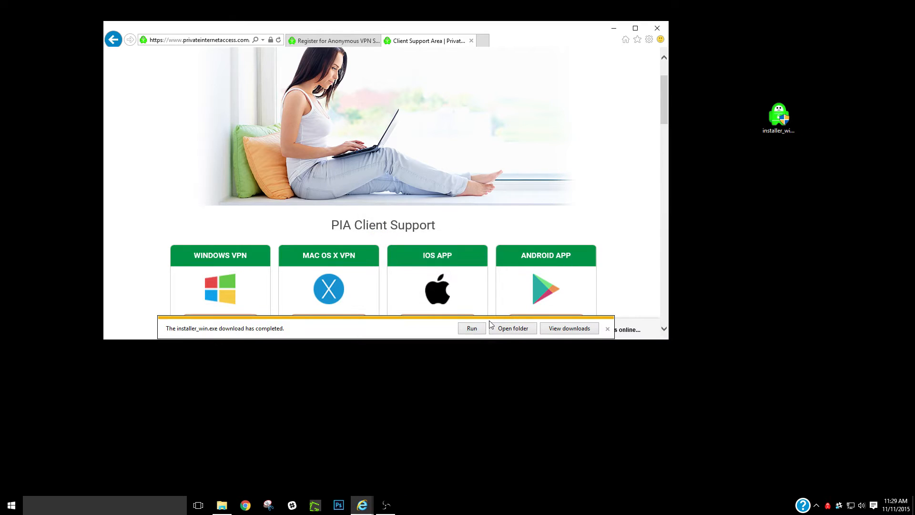
{"action": "mouse_move", "coordinate": [828, 505]}
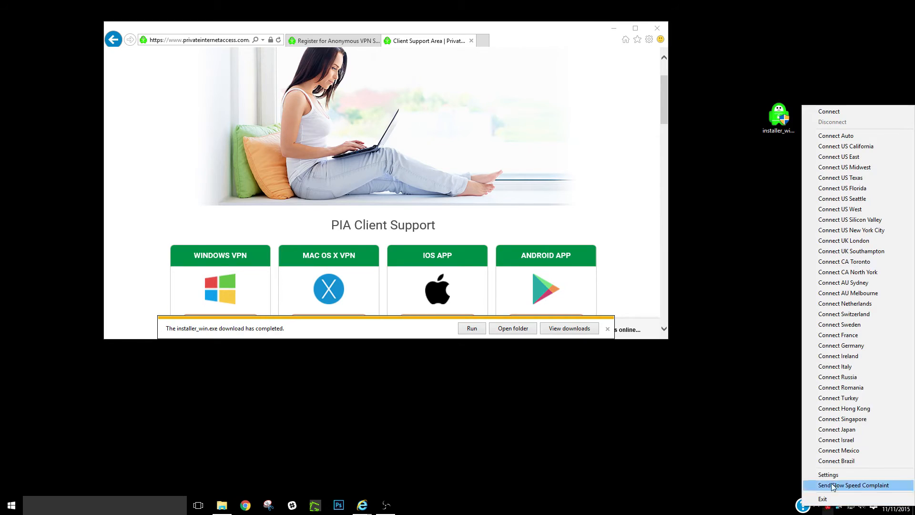
{"action": "mouse_move", "coordinate": [829, 112]}
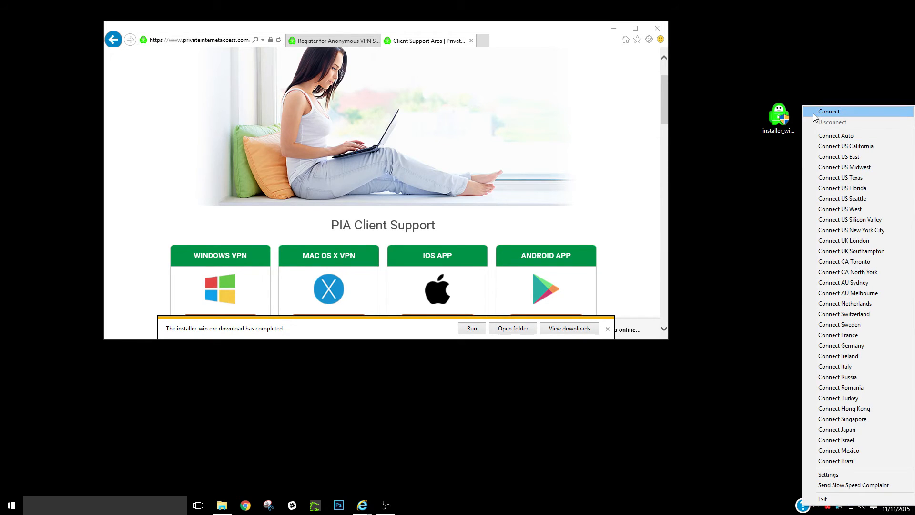
{"action": "mouse_move", "coordinate": [837, 461]}
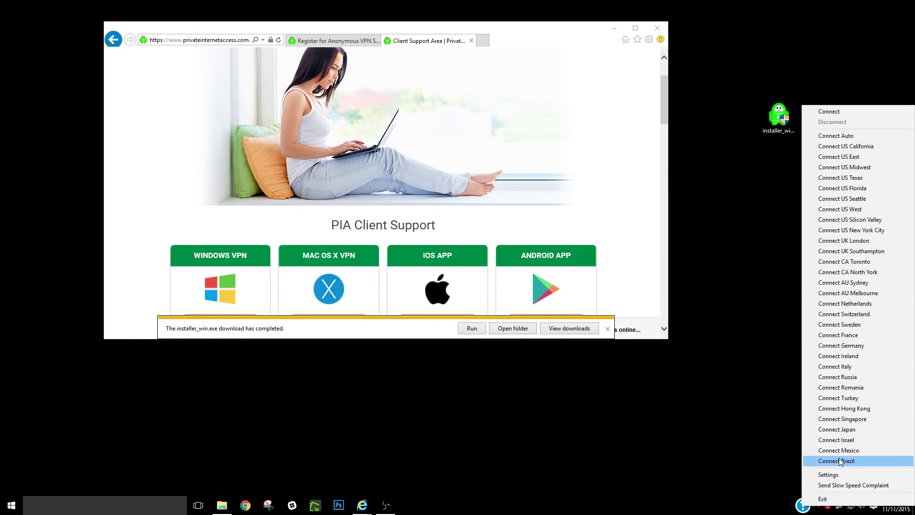
{"action": "mouse_move", "coordinate": [839, 450]}
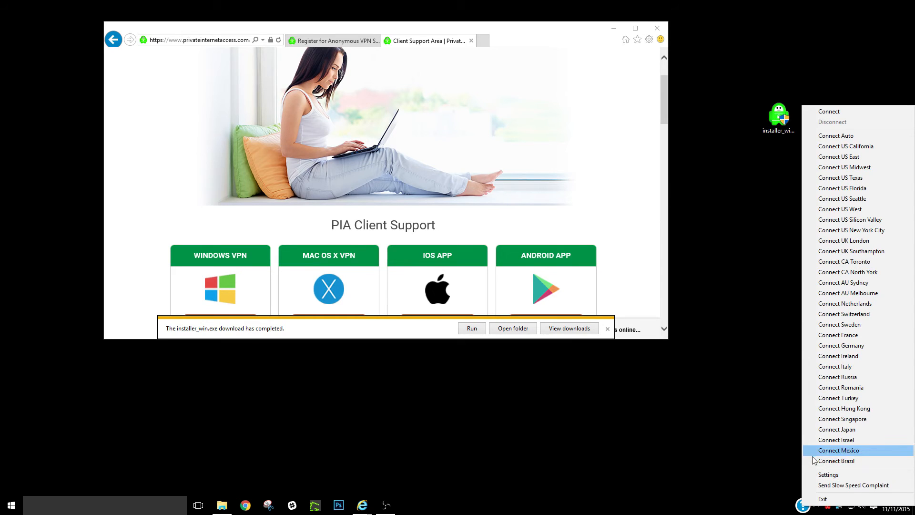
{"action": "mouse_move", "coordinate": [852, 232]}
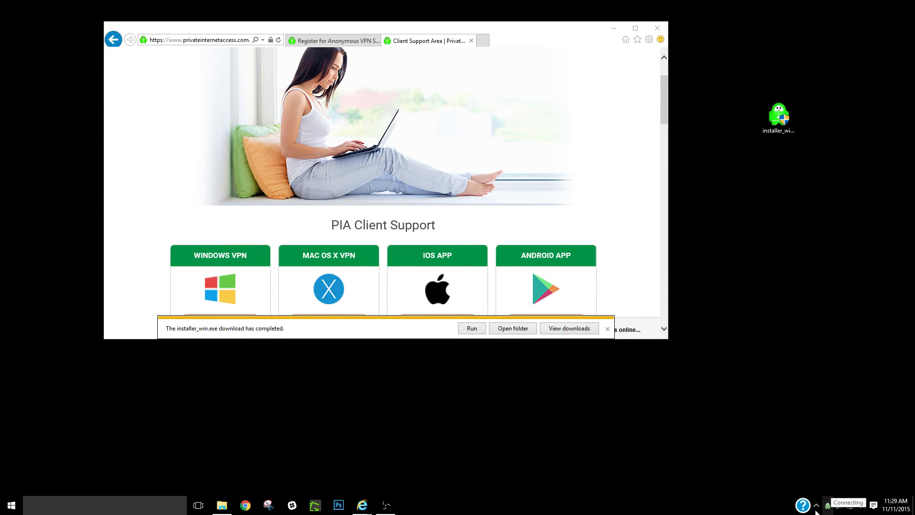
{"action": "mouse_move", "coordinate": [831, 489]}
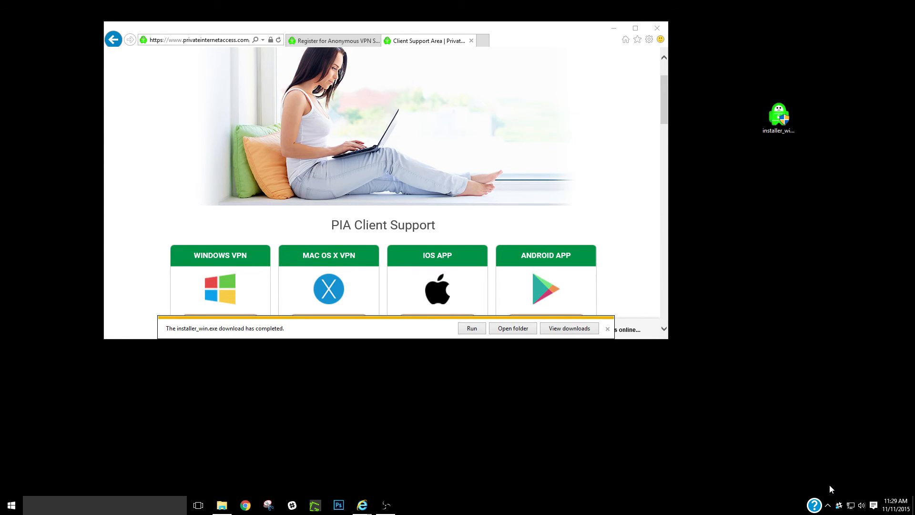
Reveal the hidden tray icons so the PIA icon is visible
{"action": "left_click", "coordinate": [827, 506]}
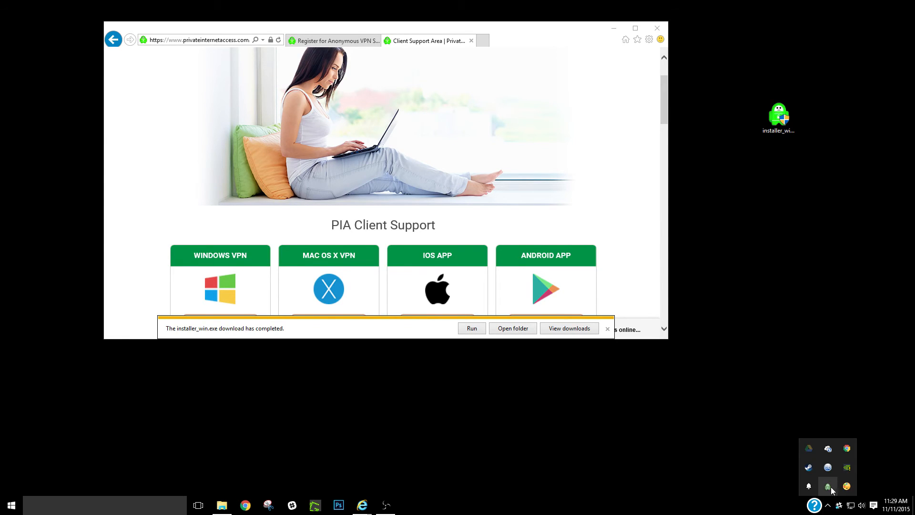
{"action": "mouse_move", "coordinate": [829, 486]}
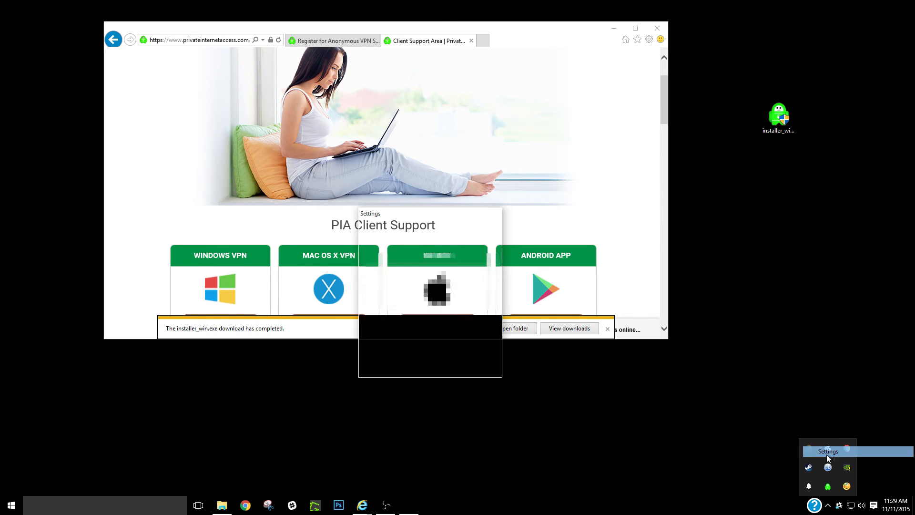
Open PIA Settings from the tray and show the Advanced options panel
{"action": "left_click", "coordinate": [827, 451]}
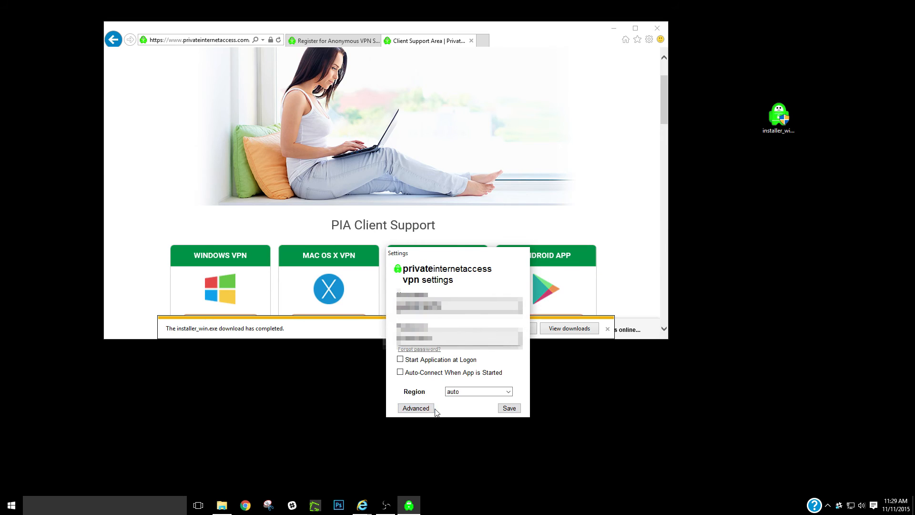
{"action": "left_click", "coordinate": [415, 408]}
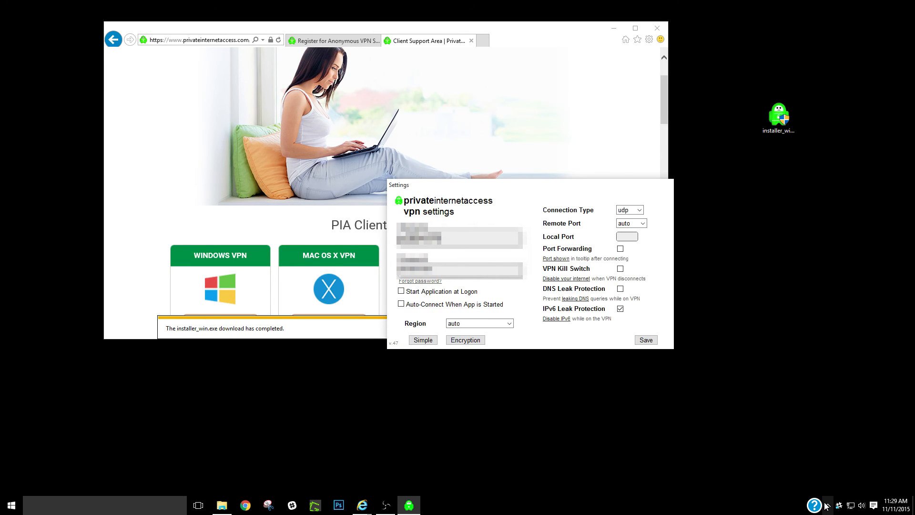
{"action": "mouse_move", "coordinate": [792, 439]}
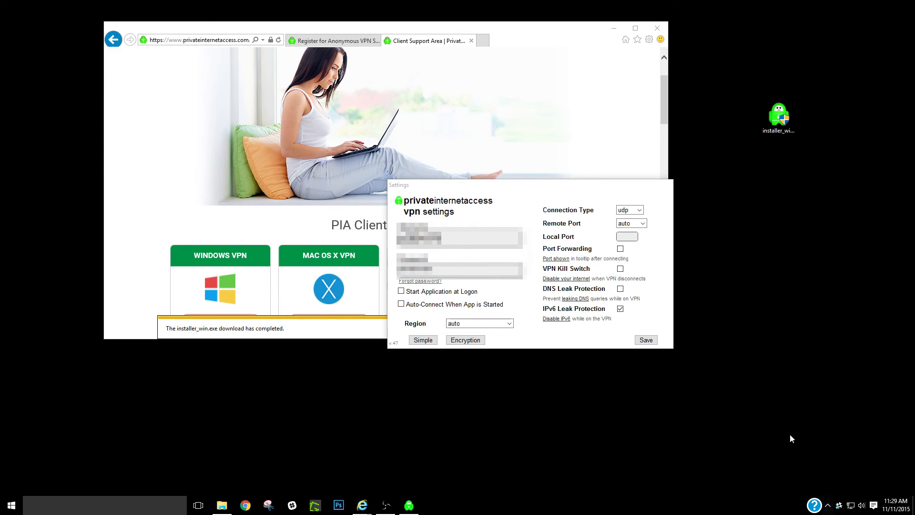
{"action": "mouse_move", "coordinate": [577, 266]}
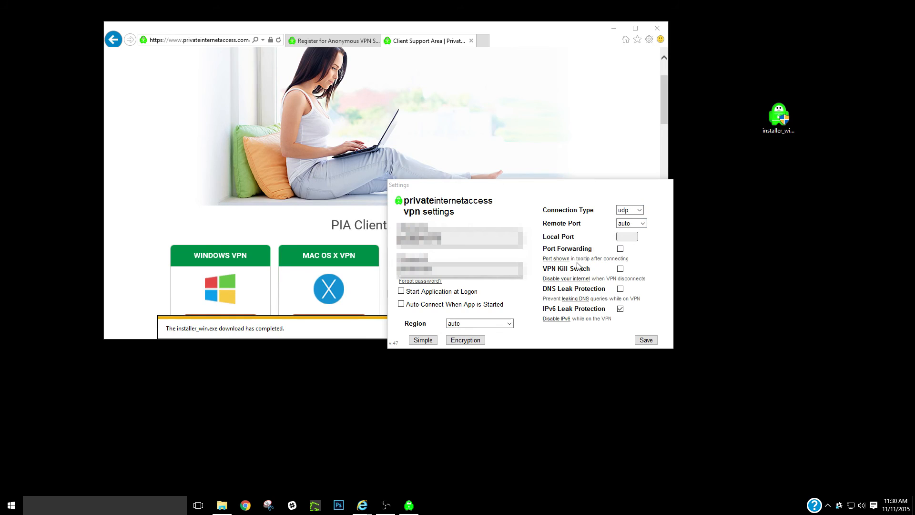
{"action": "mouse_move", "coordinate": [587, 268]}
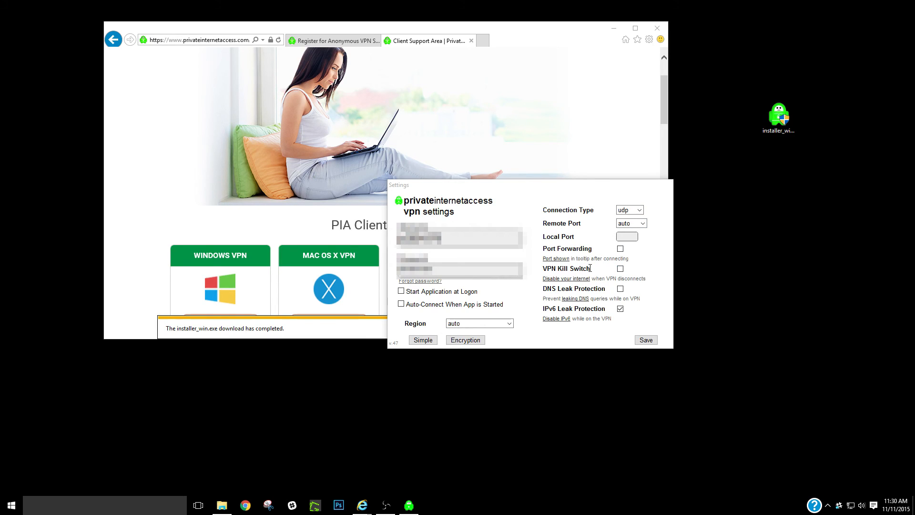
{"action": "mouse_move", "coordinate": [581, 285]}
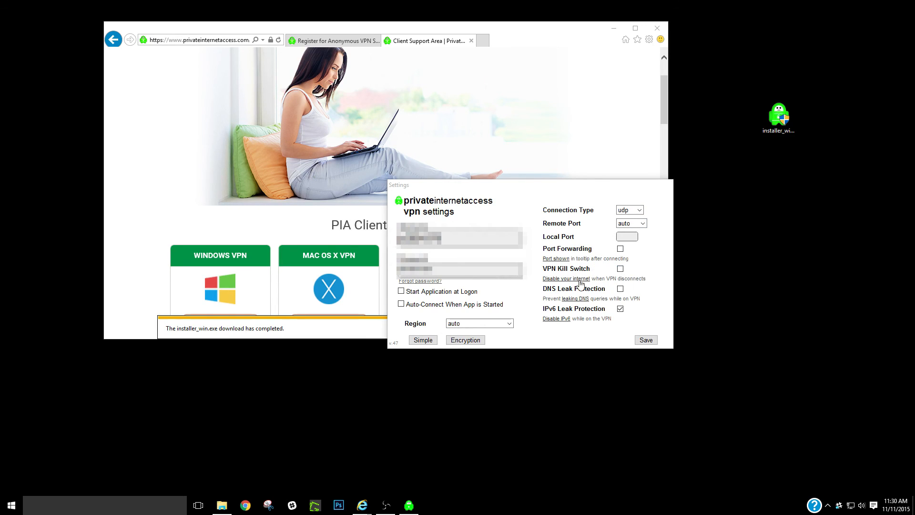
{"action": "mouse_move", "coordinate": [577, 194]}
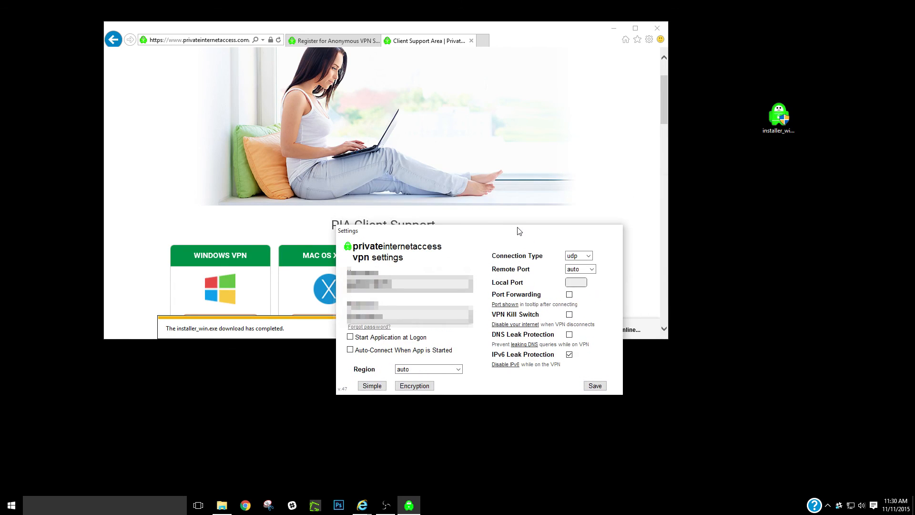
{"action": "mouse_move", "coordinate": [304, 273]}
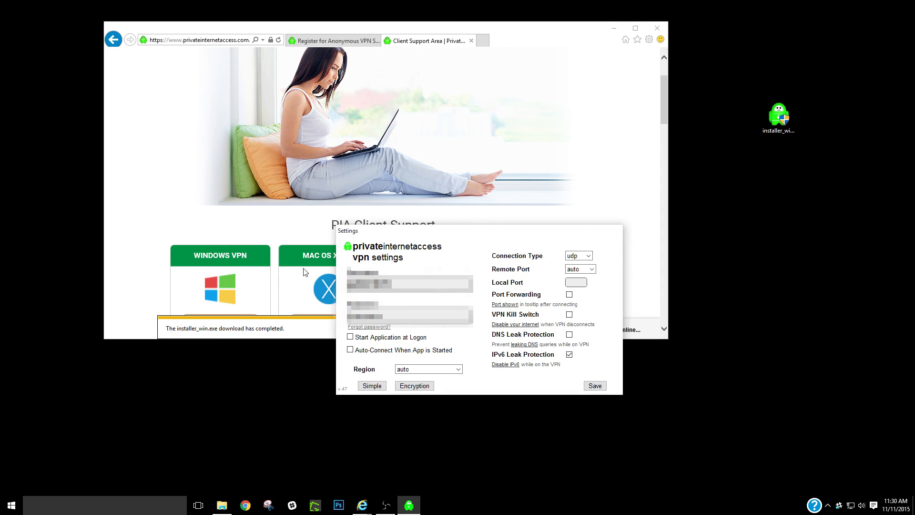
{"action": "mouse_move", "coordinate": [524, 327]}
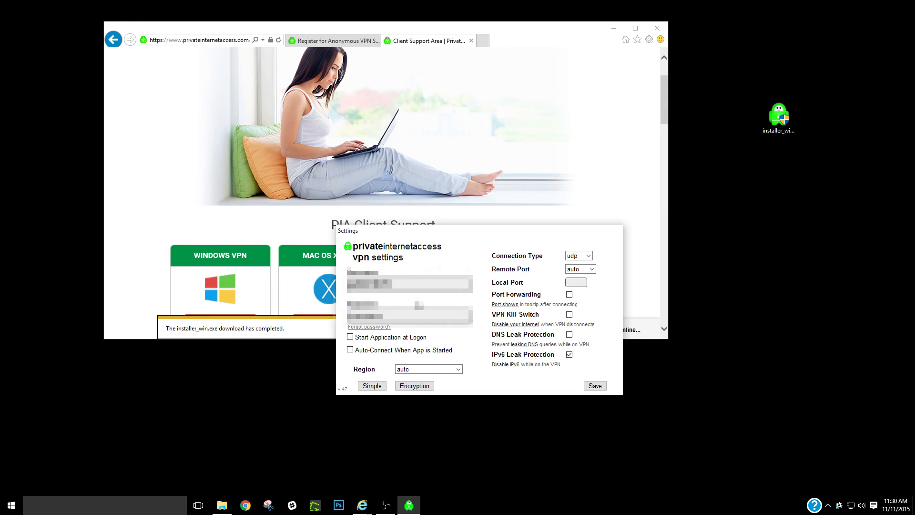
{"action": "mouse_move", "coordinate": [654, 397]}
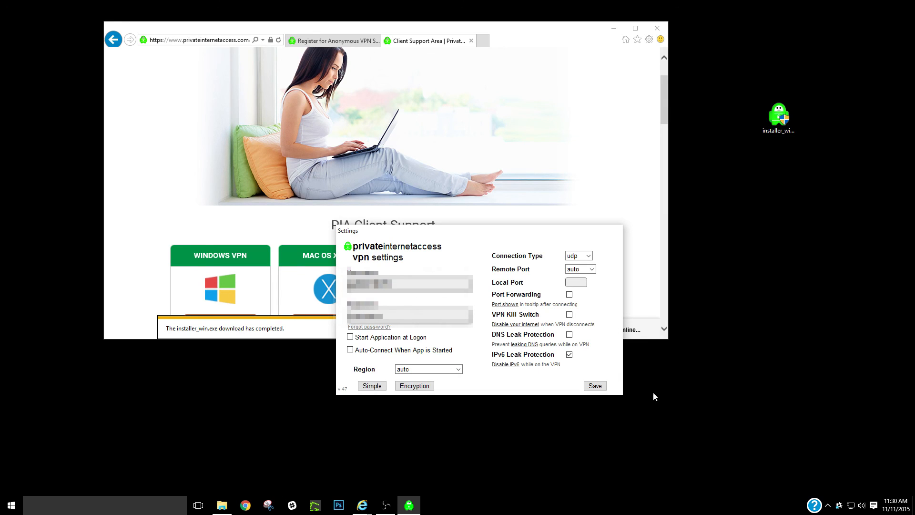